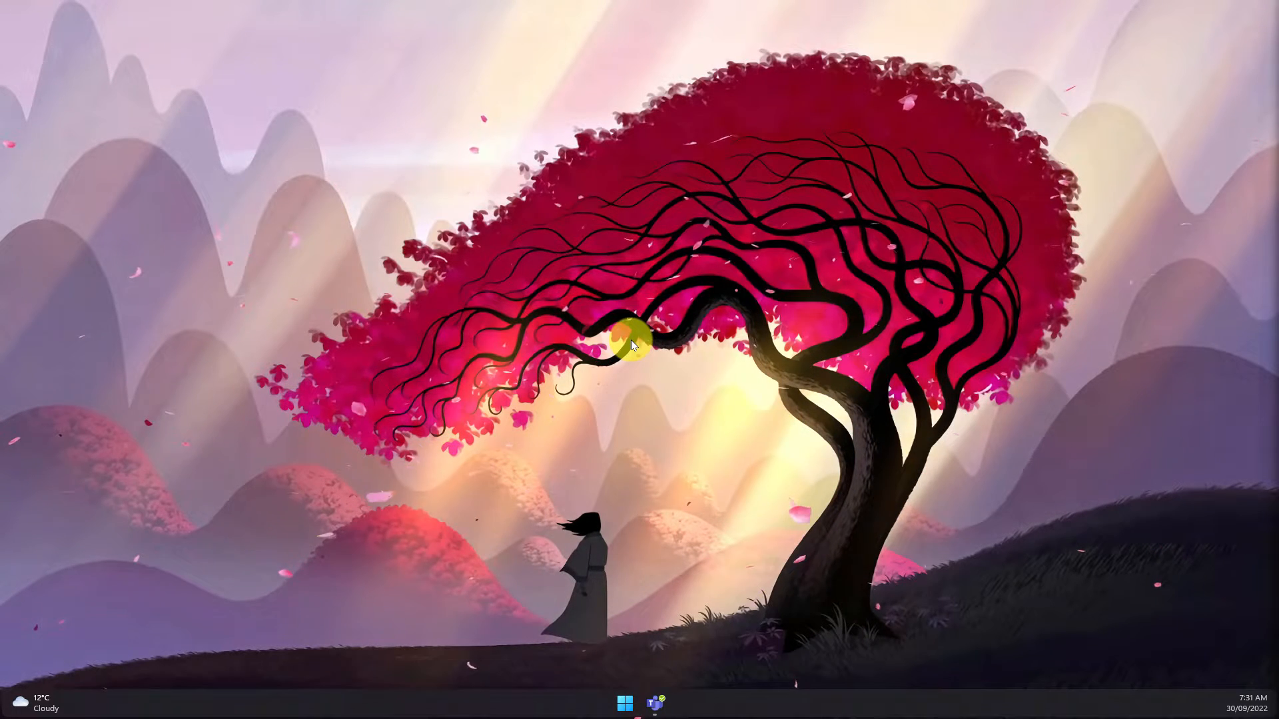
# Bring up the Teams chat holding the unsent dancing bird GIF draft
pyautogui.click(653, 703)
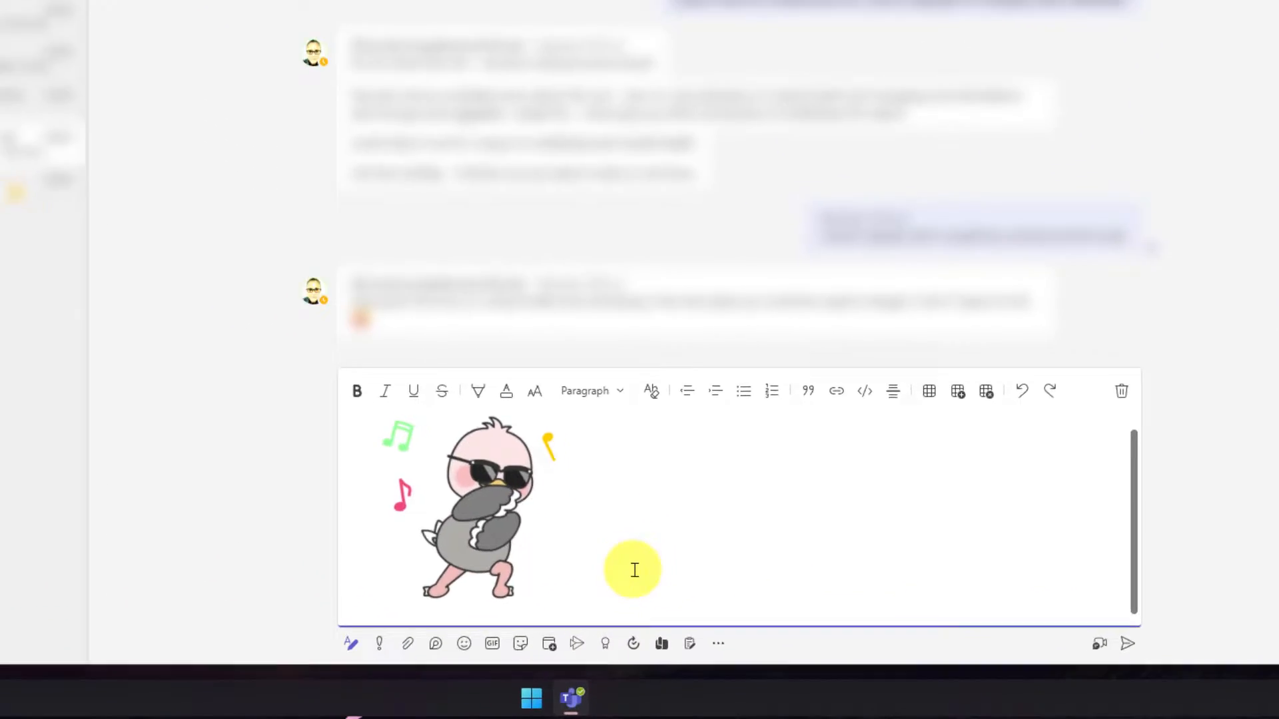
# Caption the GIF 'Happy Friday!!! 😄 Long weekend ahead!' in the draft
pyautogui.write('Happy F')
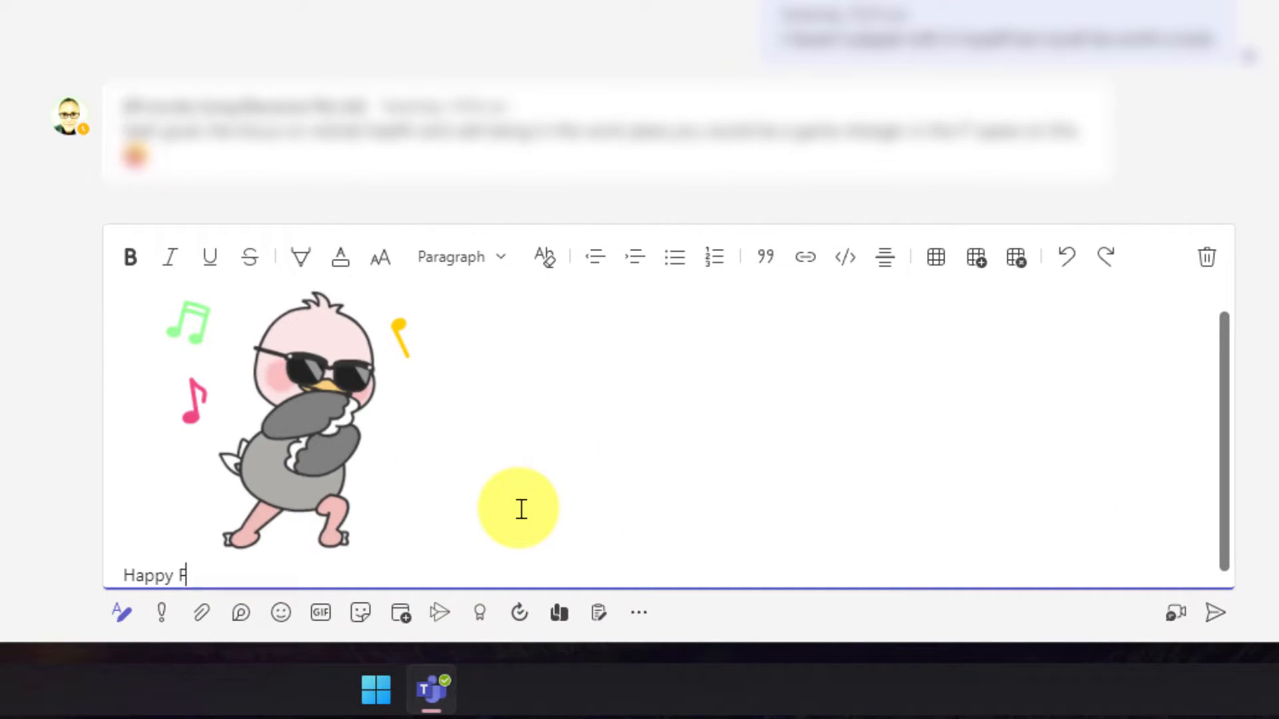
pyautogui.write('riday')
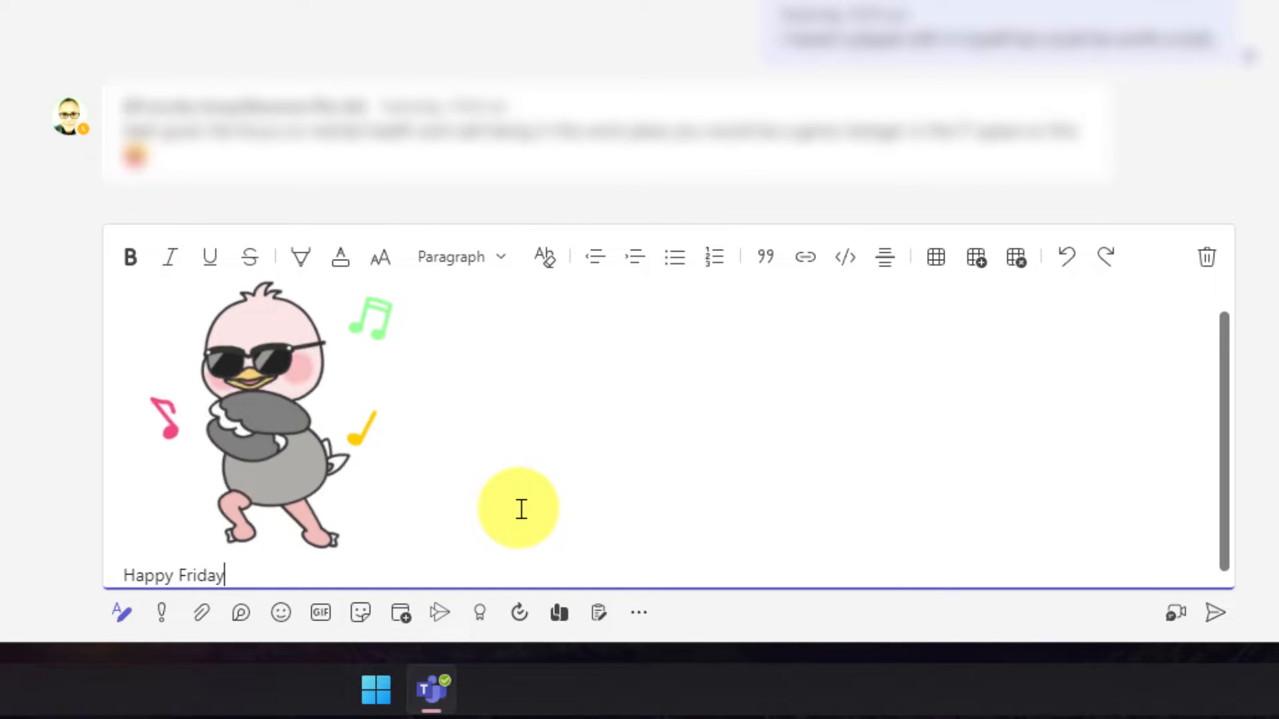
pyautogui.write('!!!')
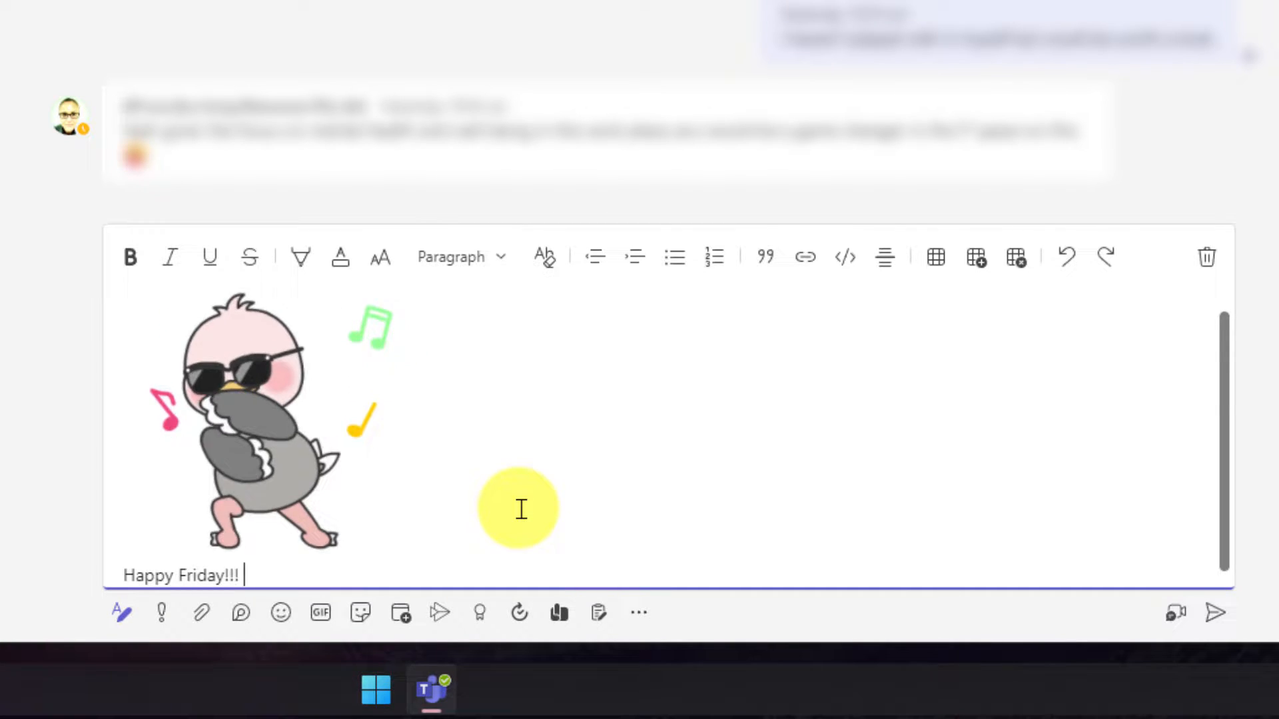
pyautogui.write('😄 Long weekend ahea')
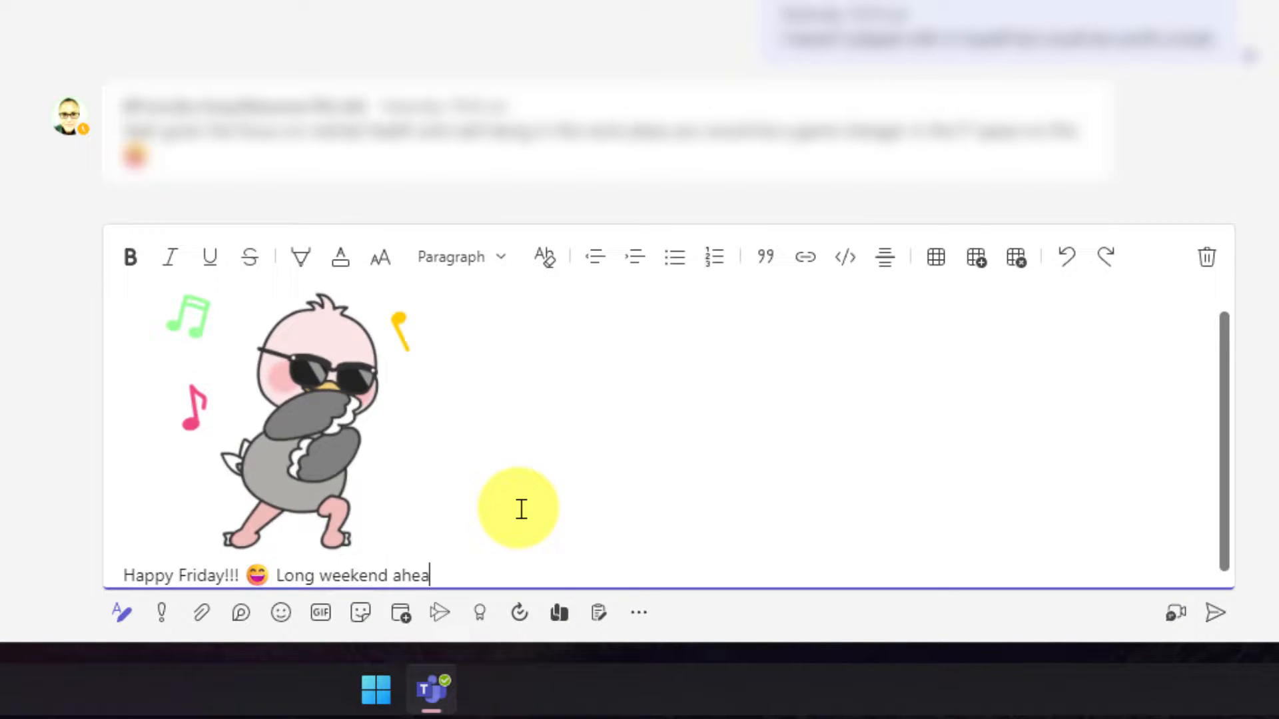
pyautogui.write('d!')
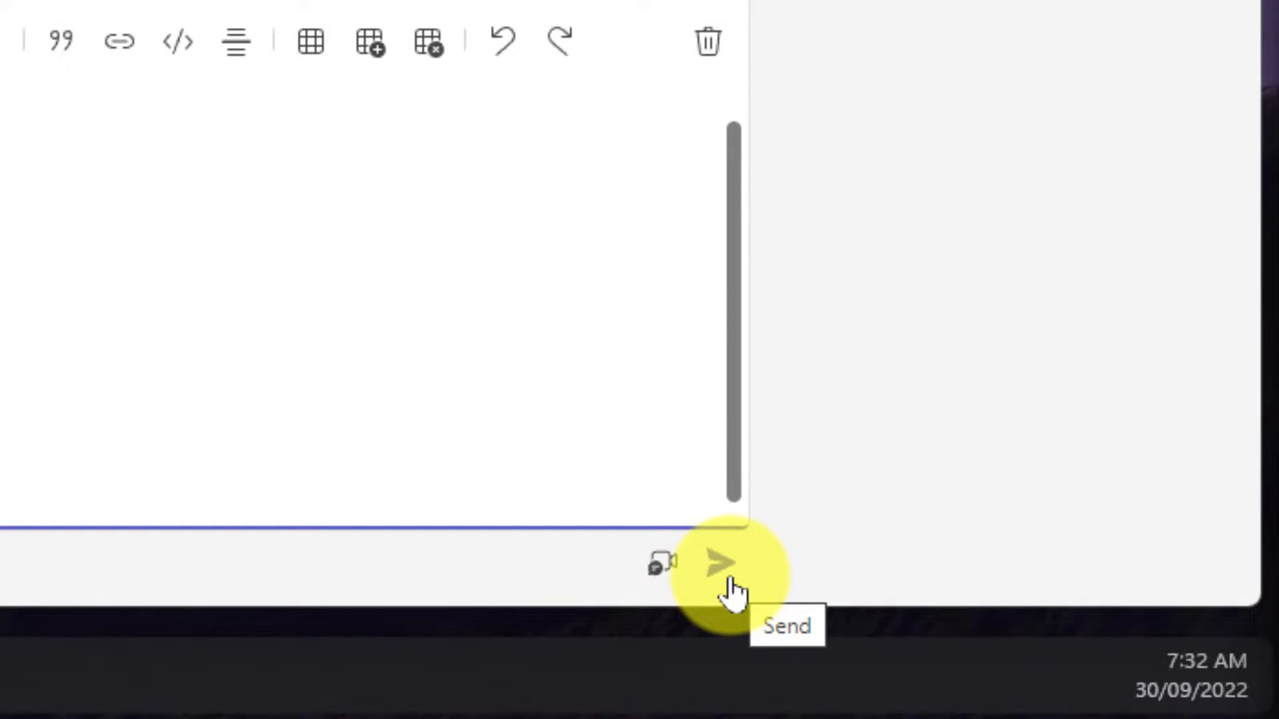
pyautogui.moveTo(1221, 703)
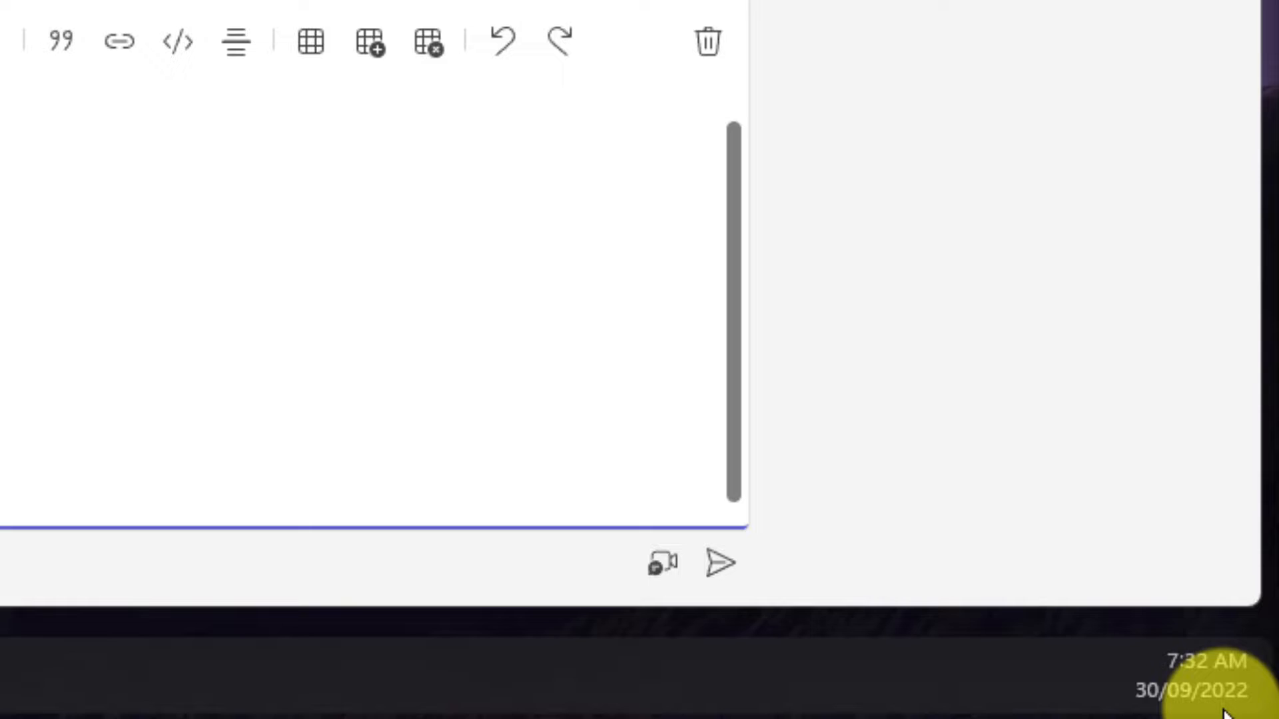
# Bring up the Schedule send panel for the draft message
pyautogui.click(720, 564)
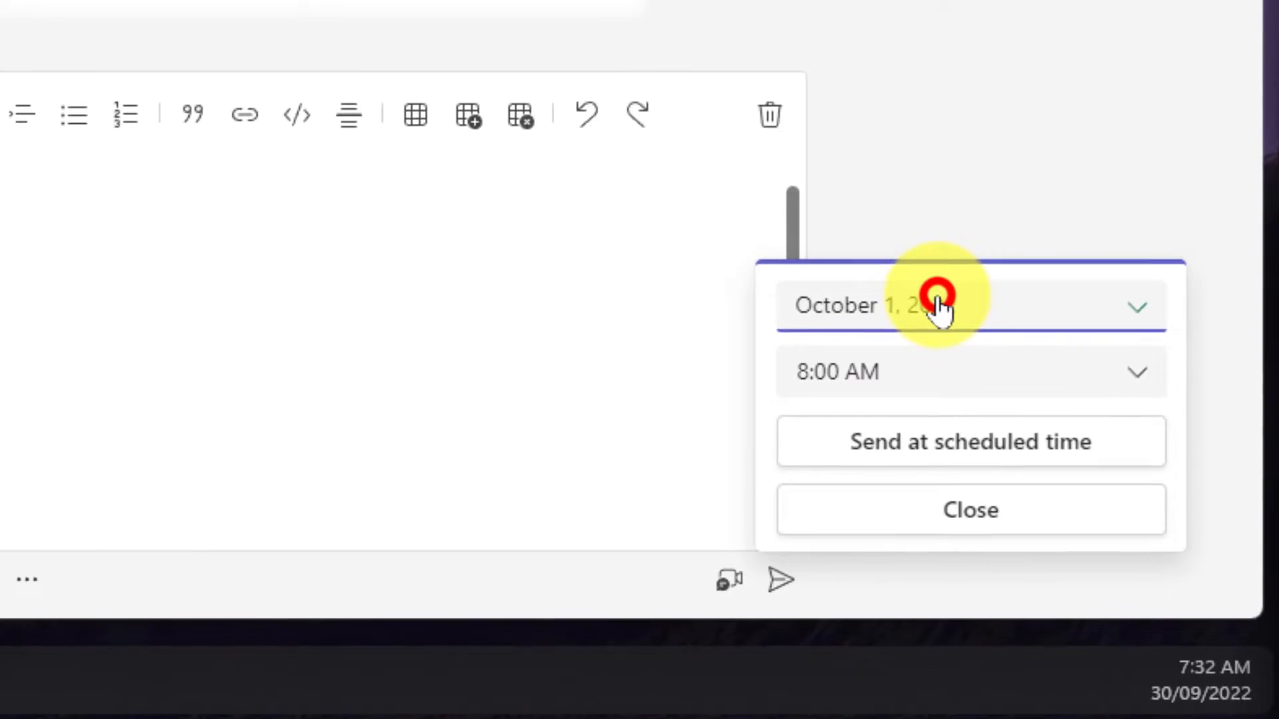
# Set the scheduled delivery to Friday 30 September 2022 at 9:00 AM
pyautogui.click(943, 305)
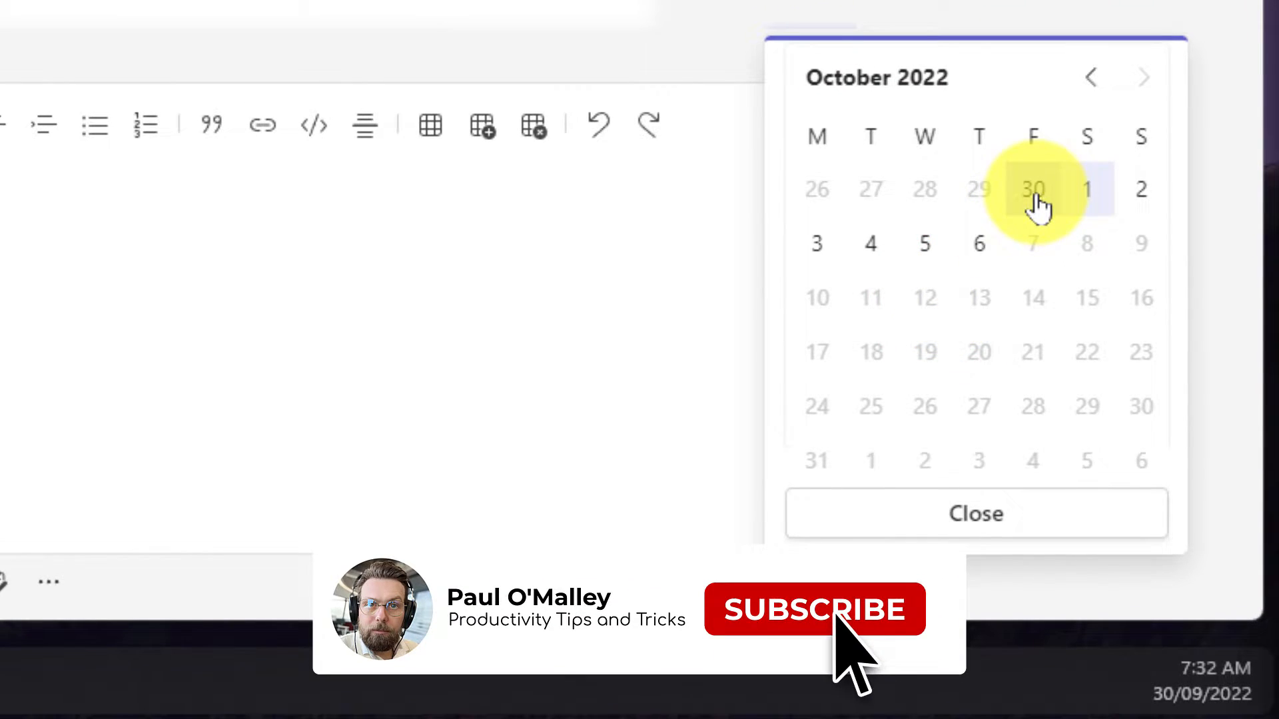
pyautogui.click(1034, 189)
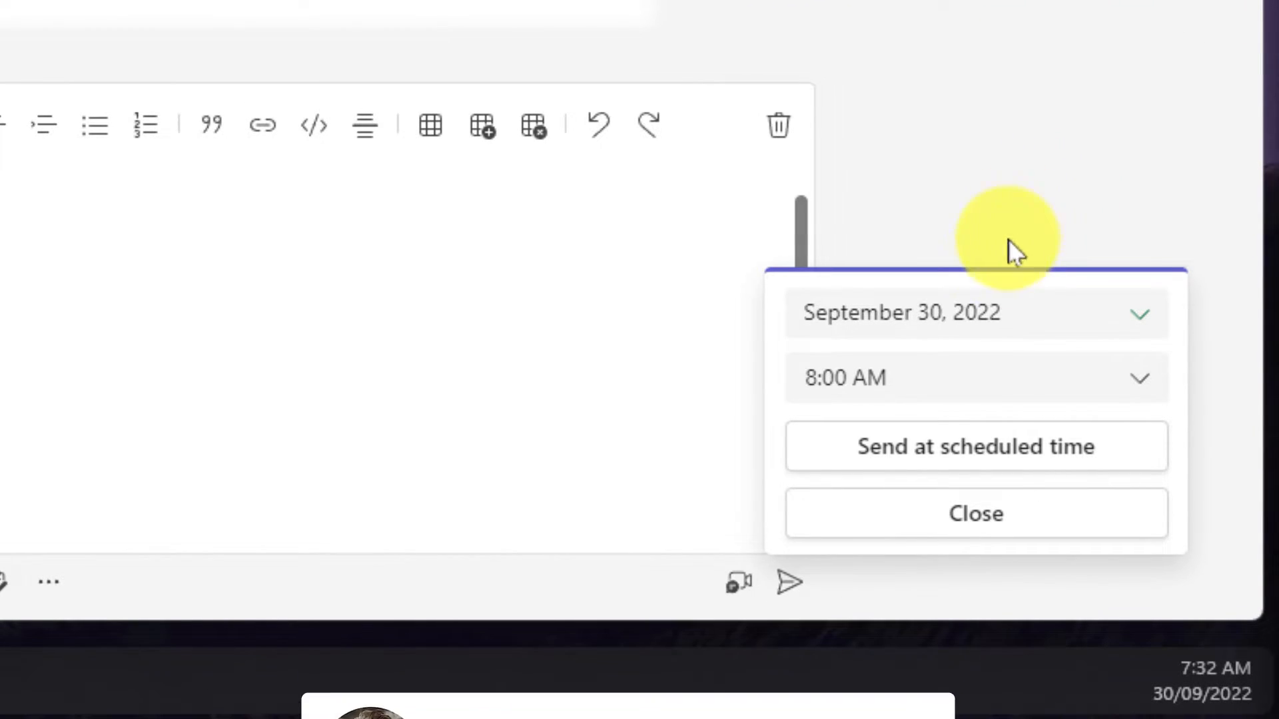
pyautogui.click(976, 378)
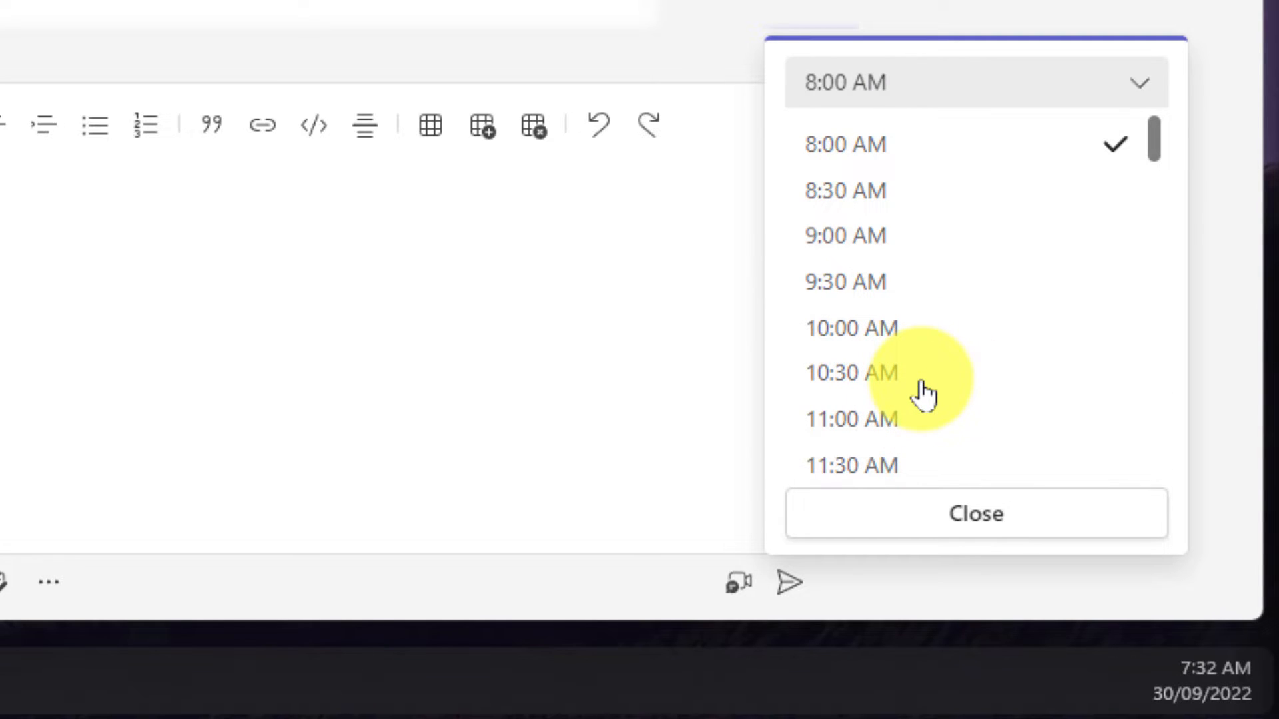
pyautogui.moveTo(855, 234)
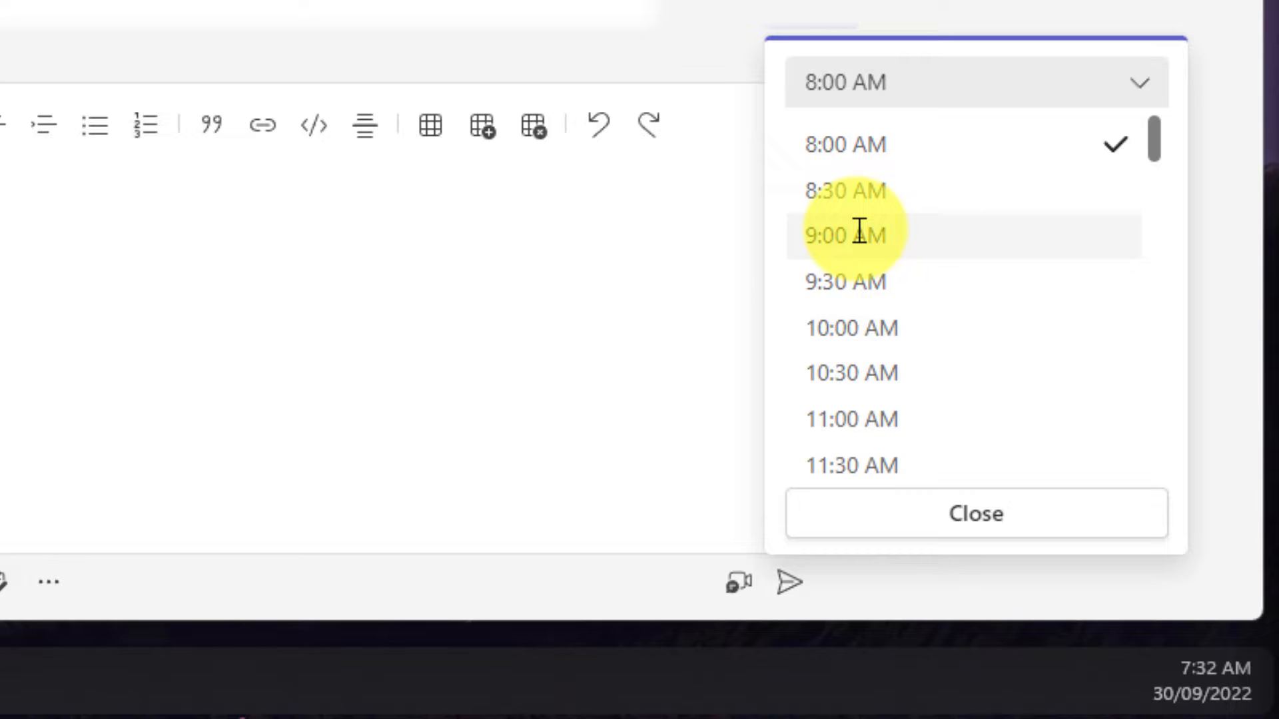
pyautogui.click(844, 235)
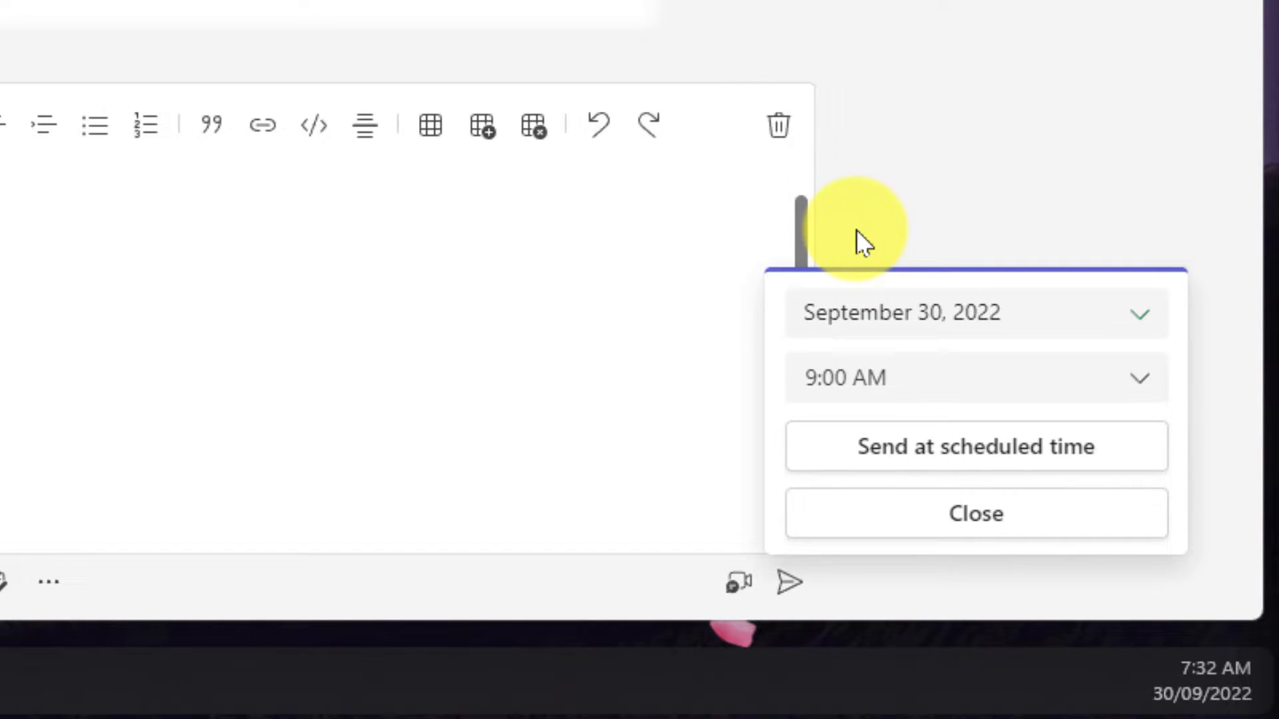
pyautogui.moveTo(991, 456)
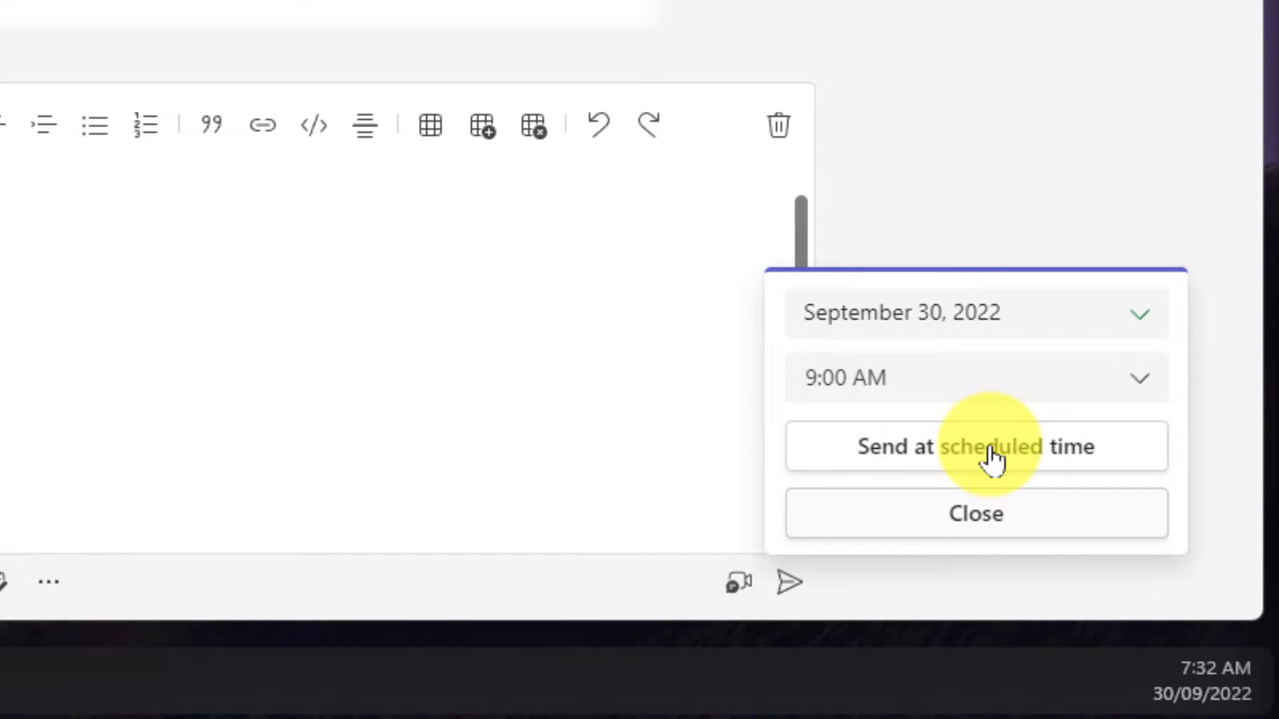
# Confirm the schedule and send, so the GIF message shows as sending Friday 30 Sept 9 am
pyautogui.click(977, 448)
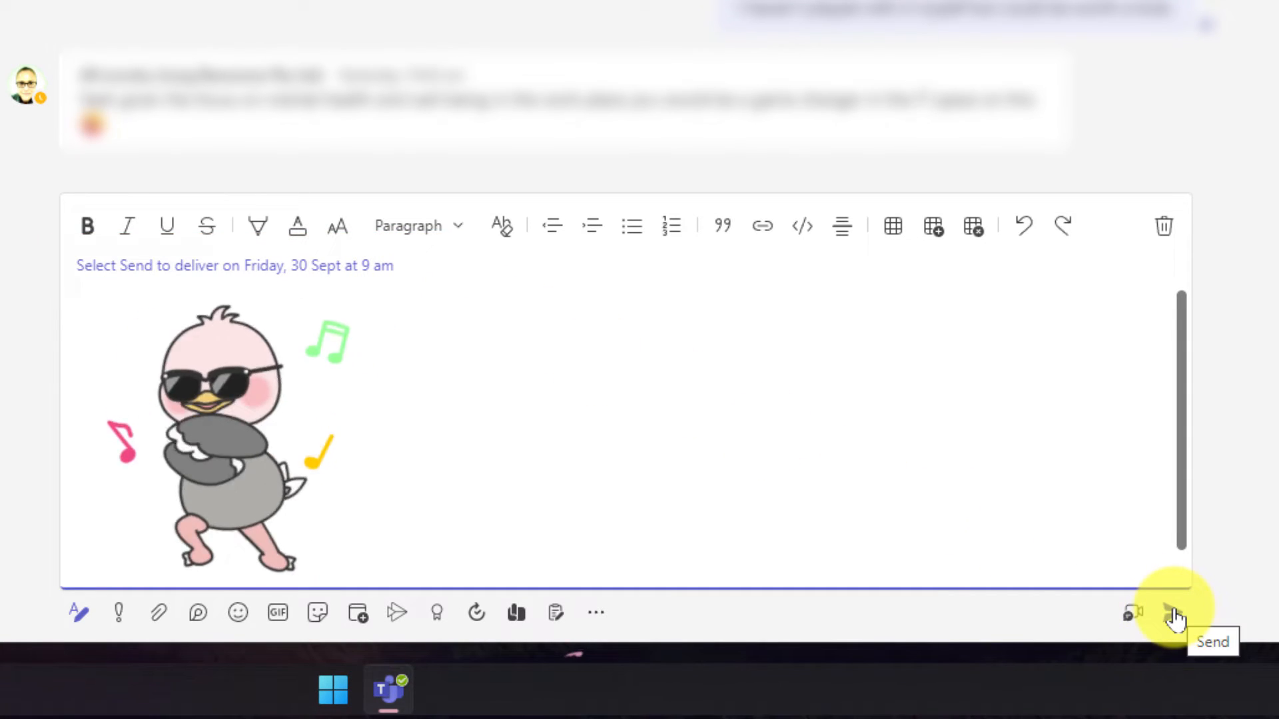
pyautogui.click(1169, 612)
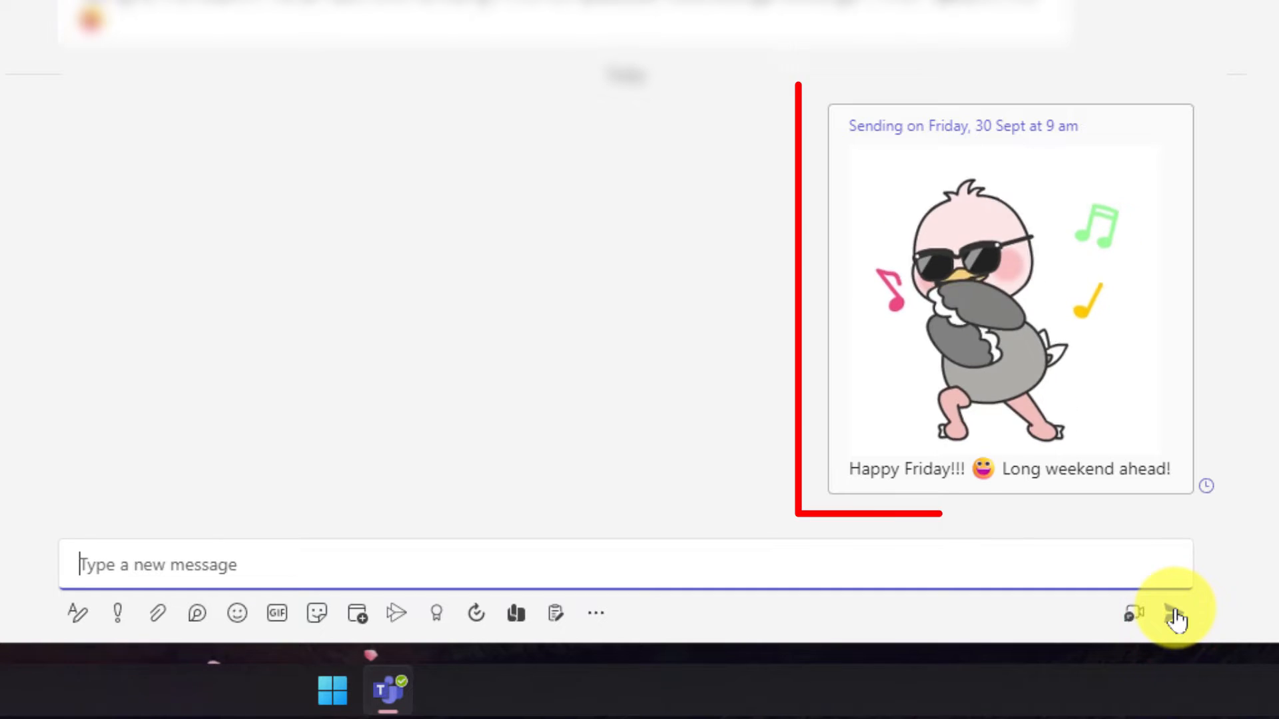